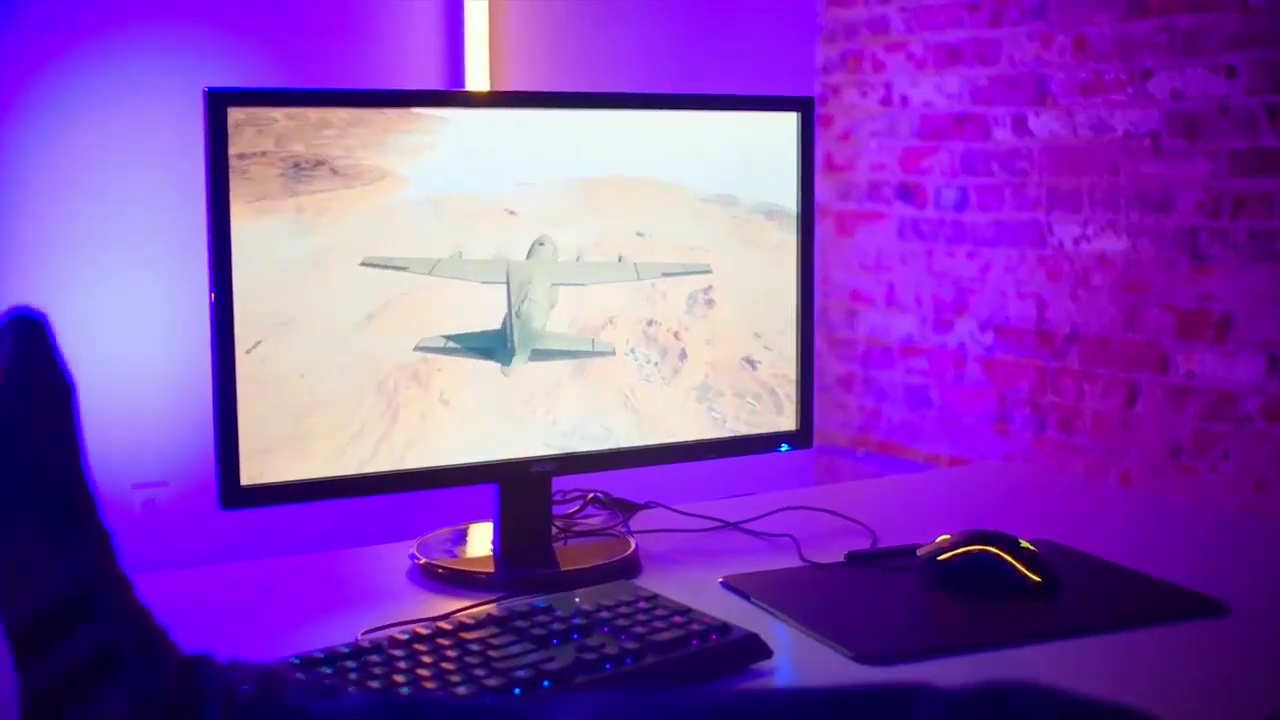
key("ctrl+m")
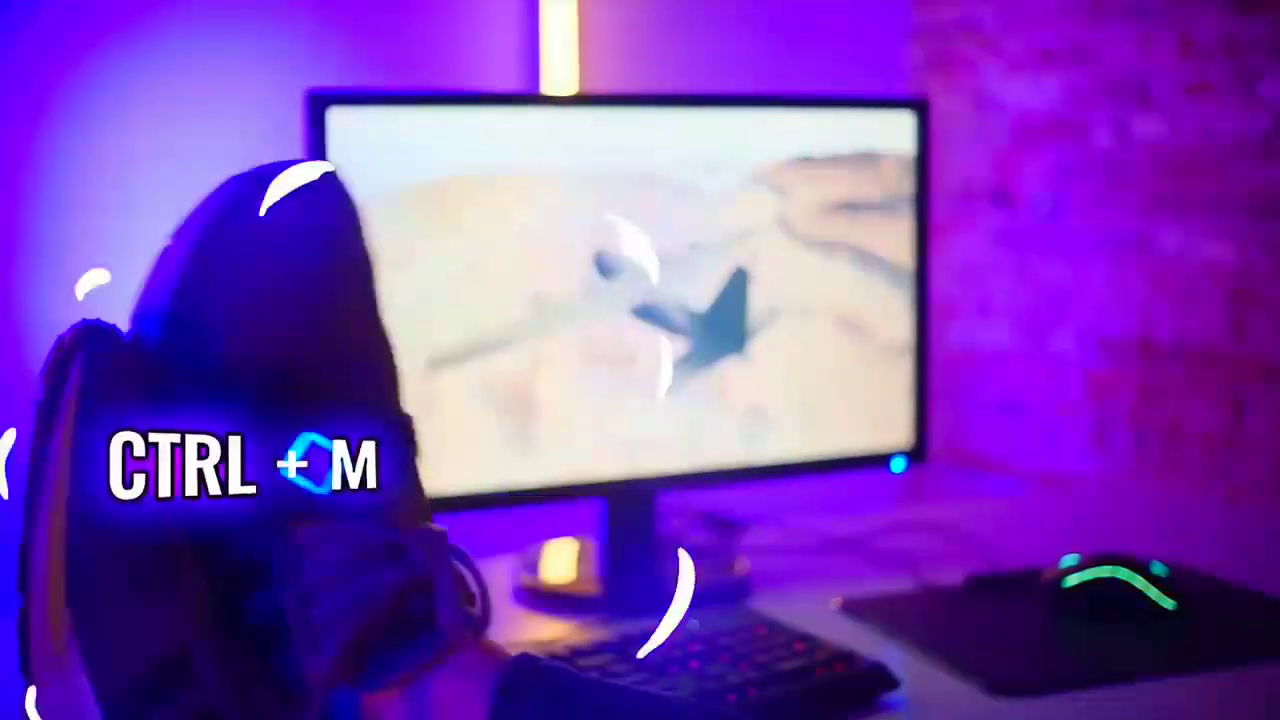